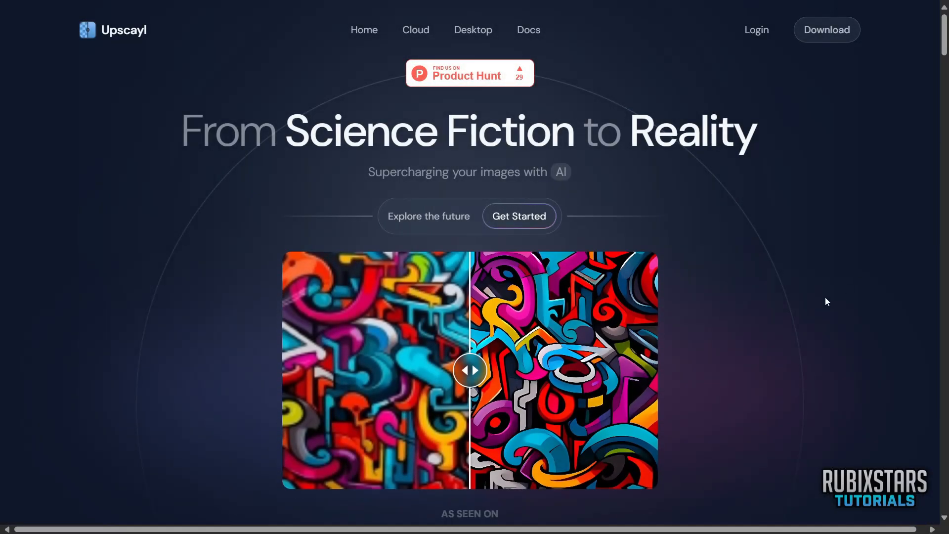
- Scroll upscayl.org down to the Download section listing Linux, macOS and Windows versions
left_click_drag(469, 369, 651, 370)
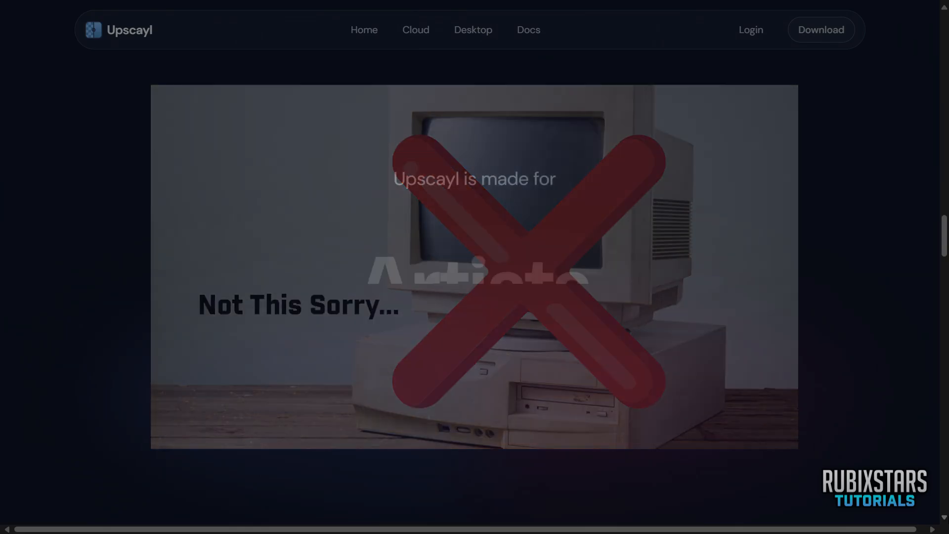
scroll("down", 3)
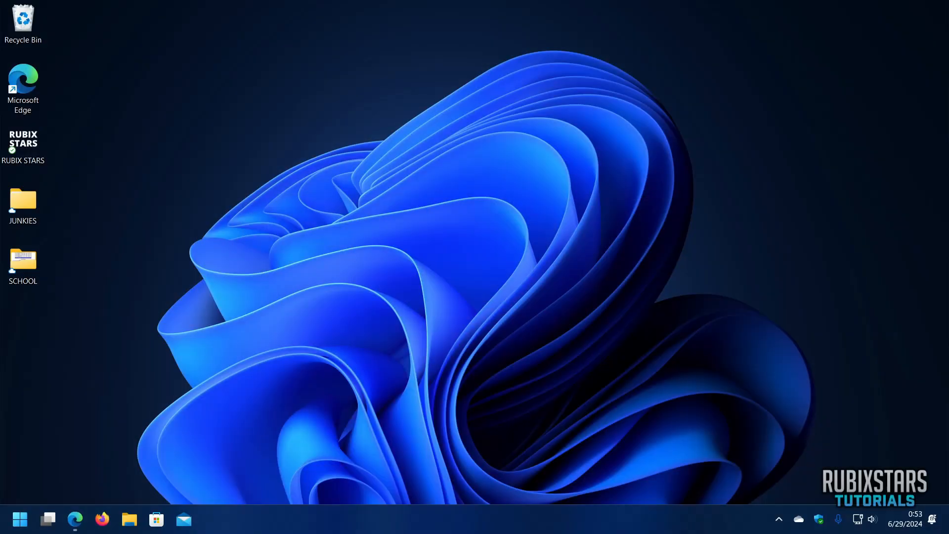
mouse_move(768, 292)
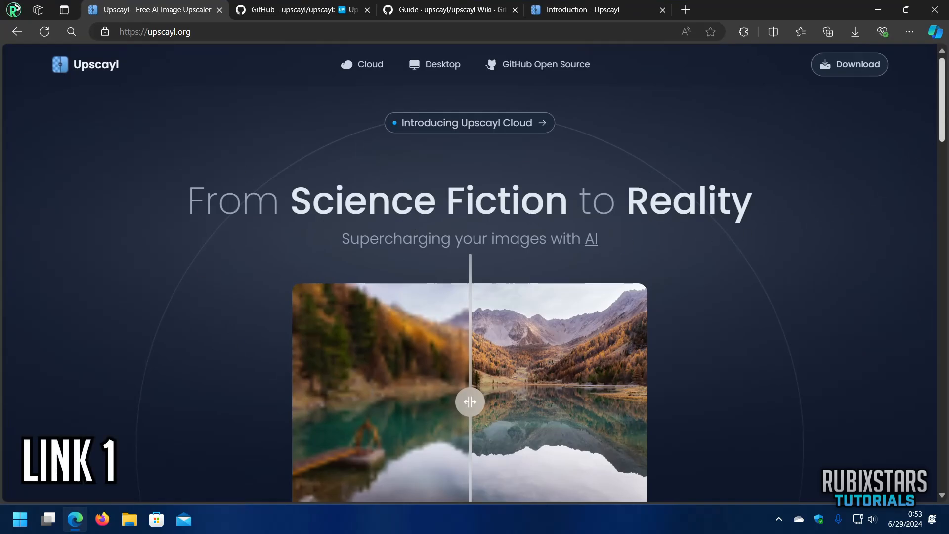
scroll("down", 3)
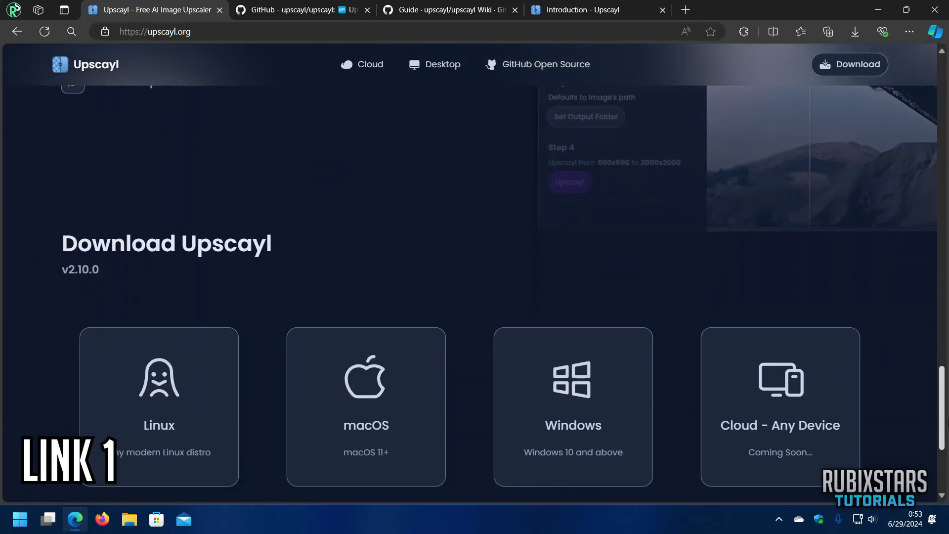
scroll("down", 3)
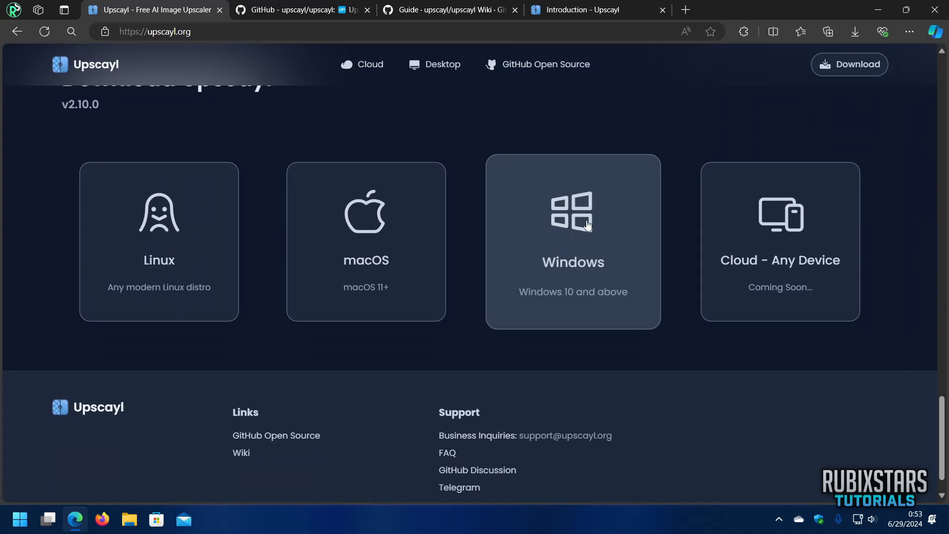
mouse_move(537, 64)
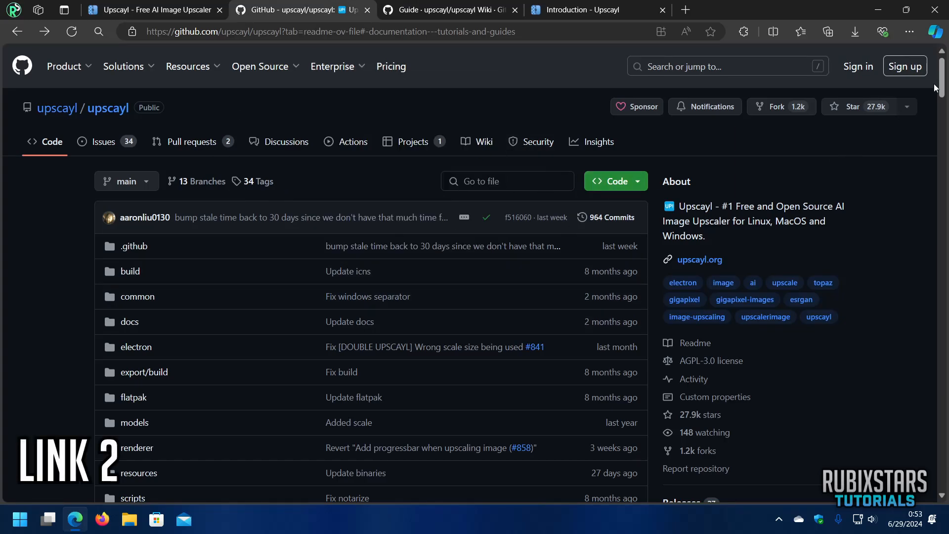
- Open the Upscayl 2.11.5 release and download the upscayl-2.11.5-win.exe installer
scroll("down", 3)
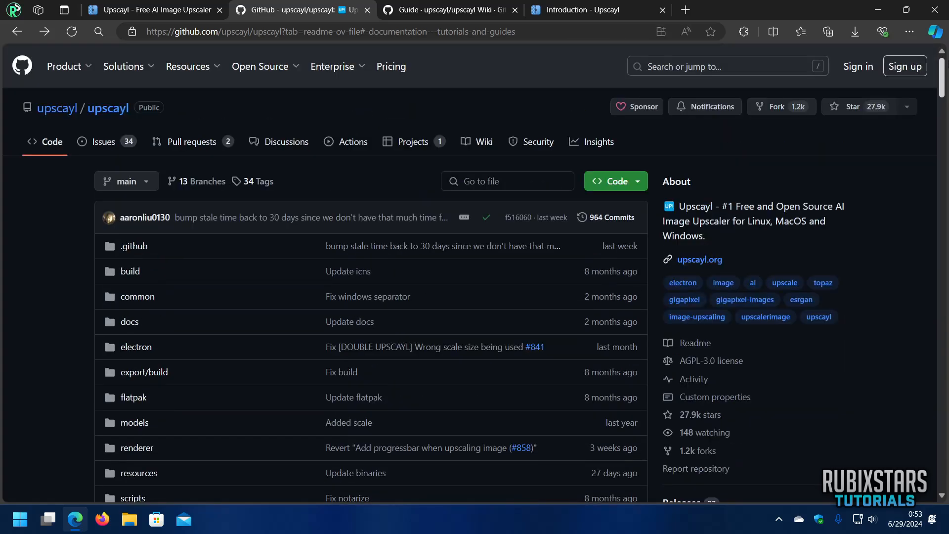
scroll("down", 3)
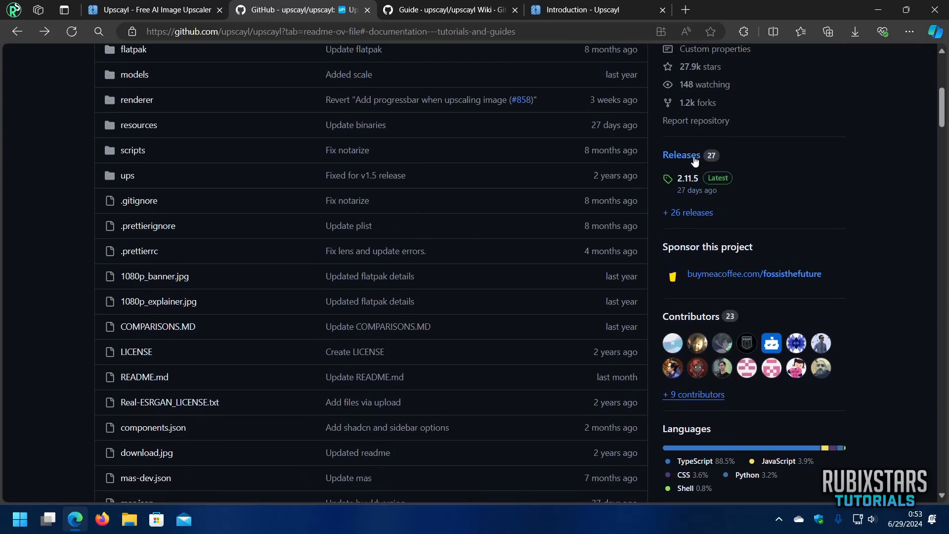
left_click(687, 177)
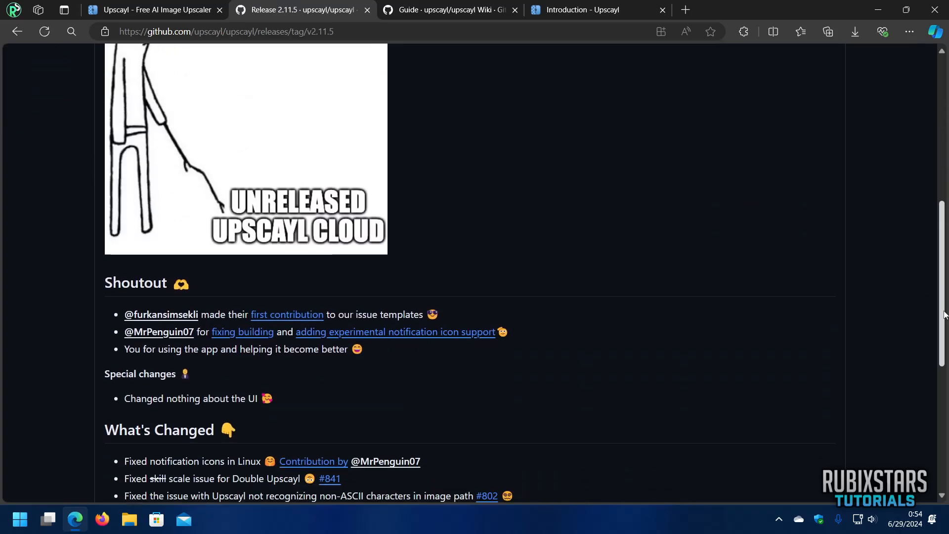
scroll("down", 3)
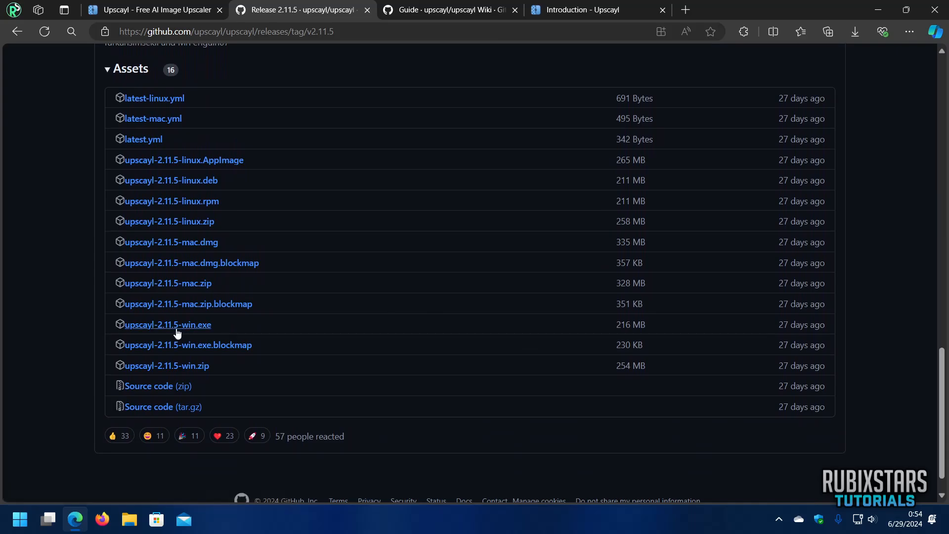
left_click(166, 324)
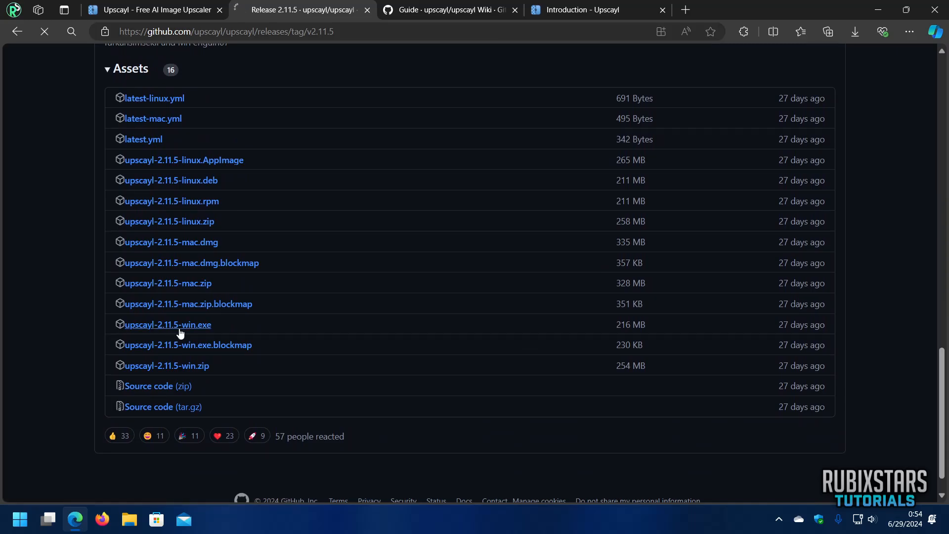
- Keep the flagged upscayl-2.11.5-win.exe download despite the safety warning and run its setup
left_click(167, 324)
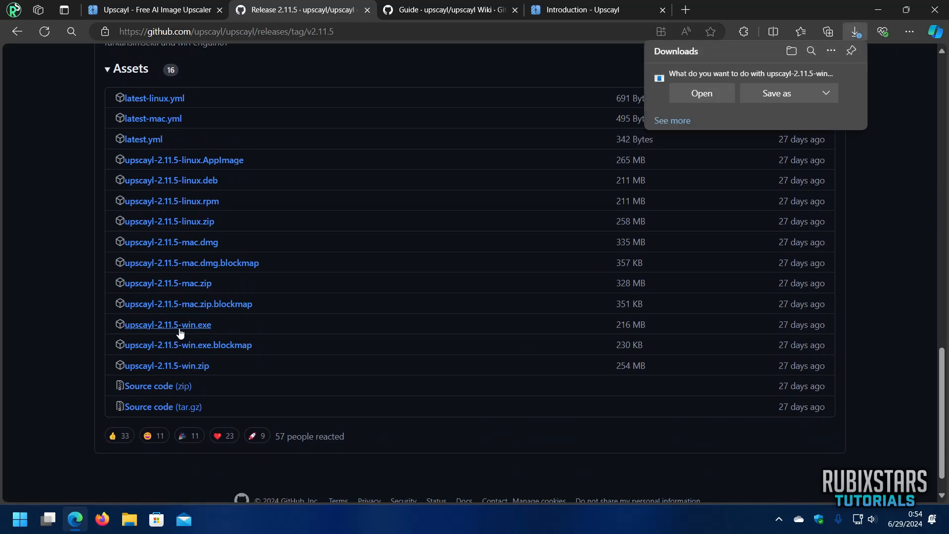
left_click(700, 93)
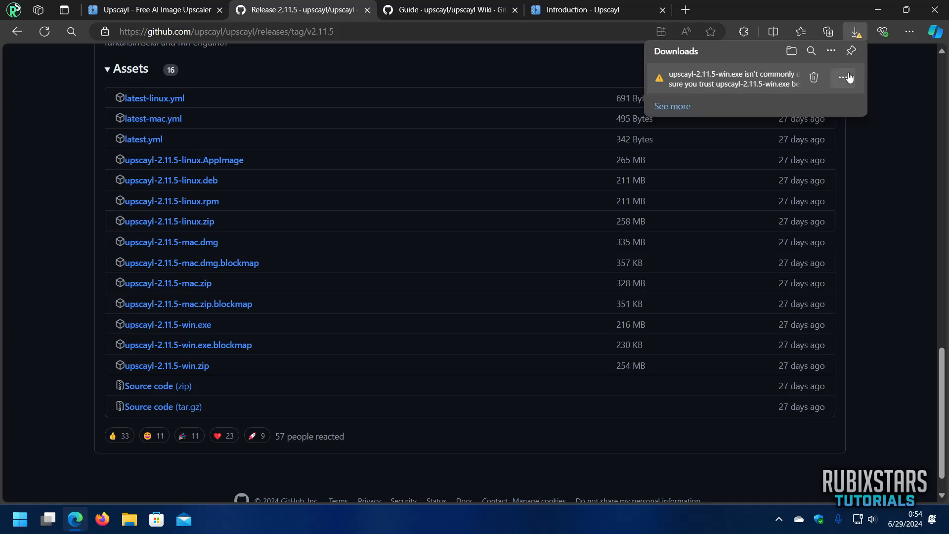
left_click(844, 77)
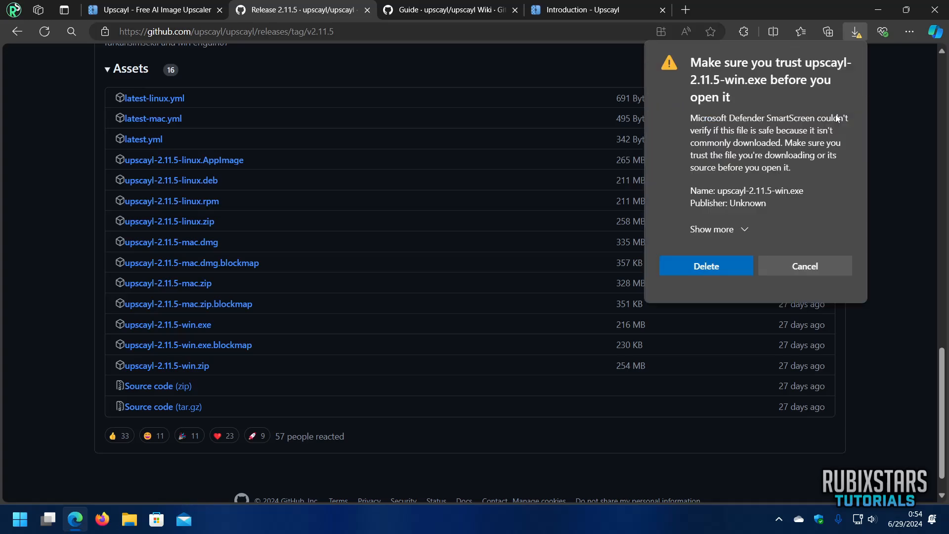
left_click(712, 229)
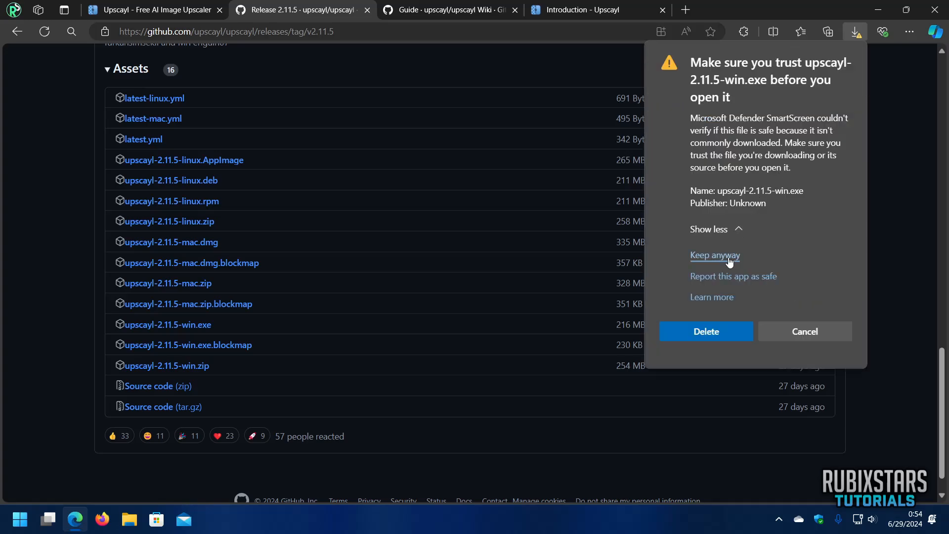
left_click(715, 255)
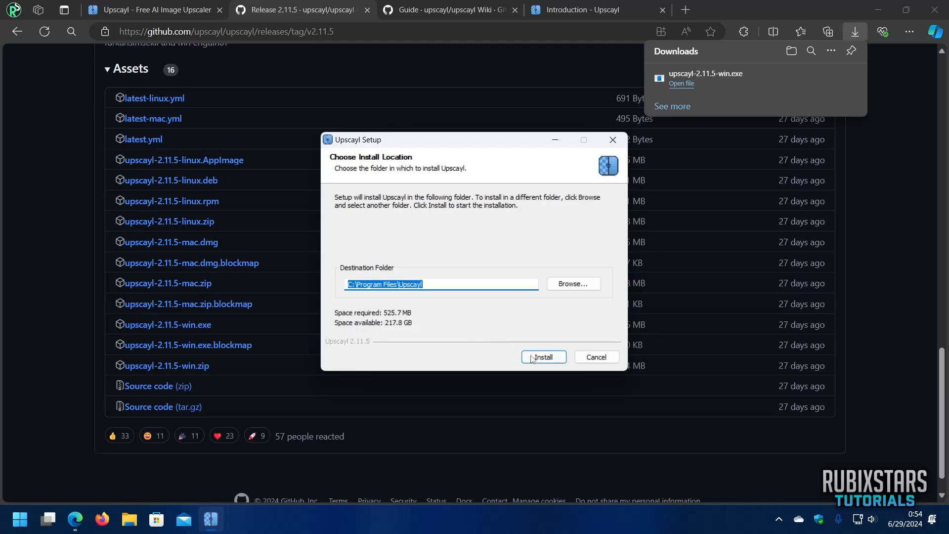
- Install Upscayl 2.11.5 to the default Program Files folder and launch it
left_click(542, 356)
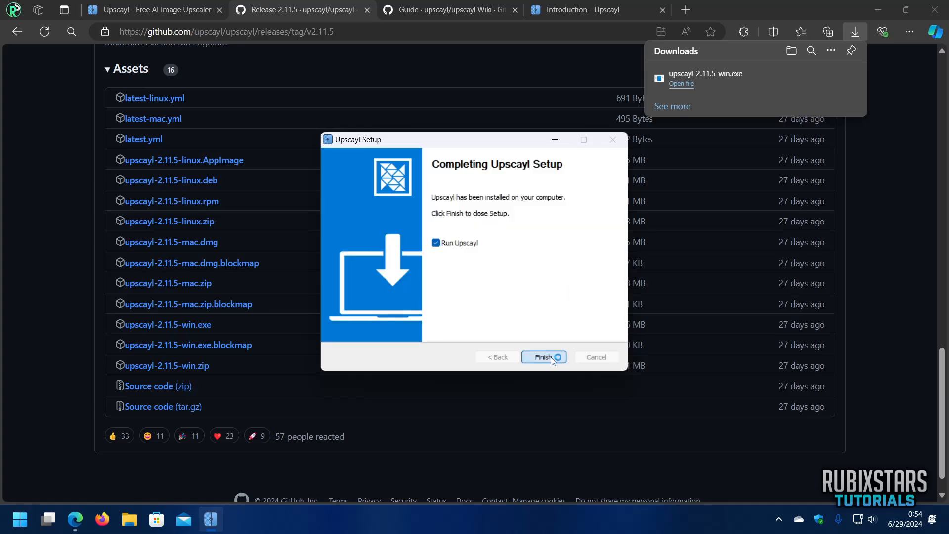
left_click(542, 356)
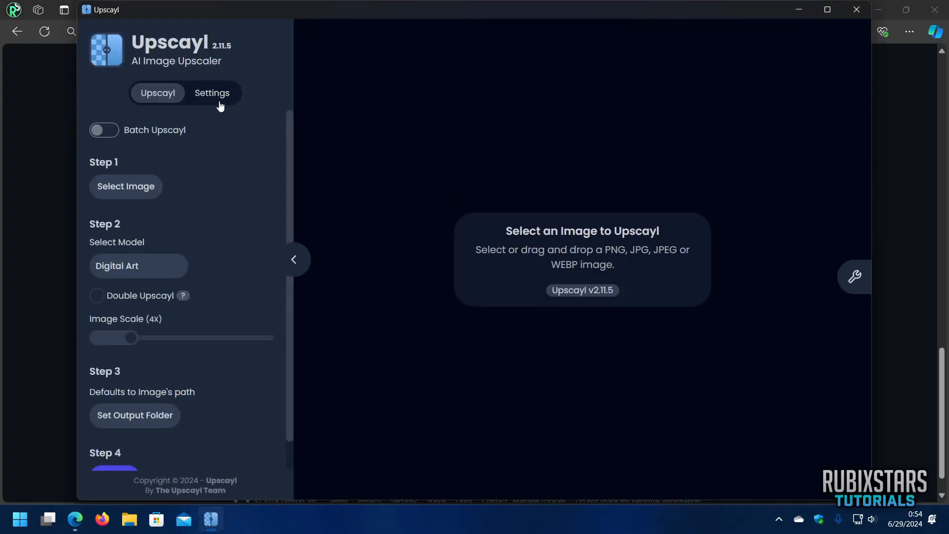
- Scroll Upscayl's Settings tab down to the GPU ID field, currently 0
left_click(212, 93)
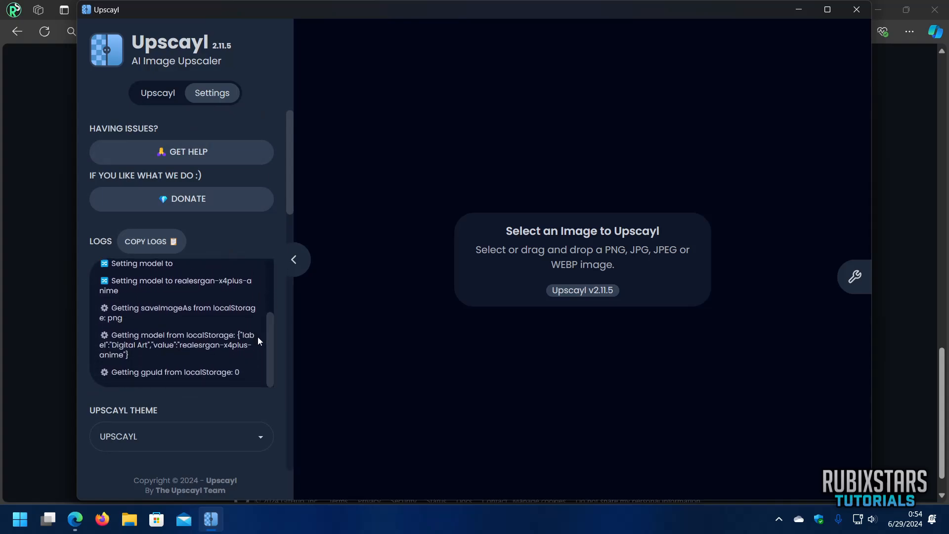
mouse_move(909, 157)
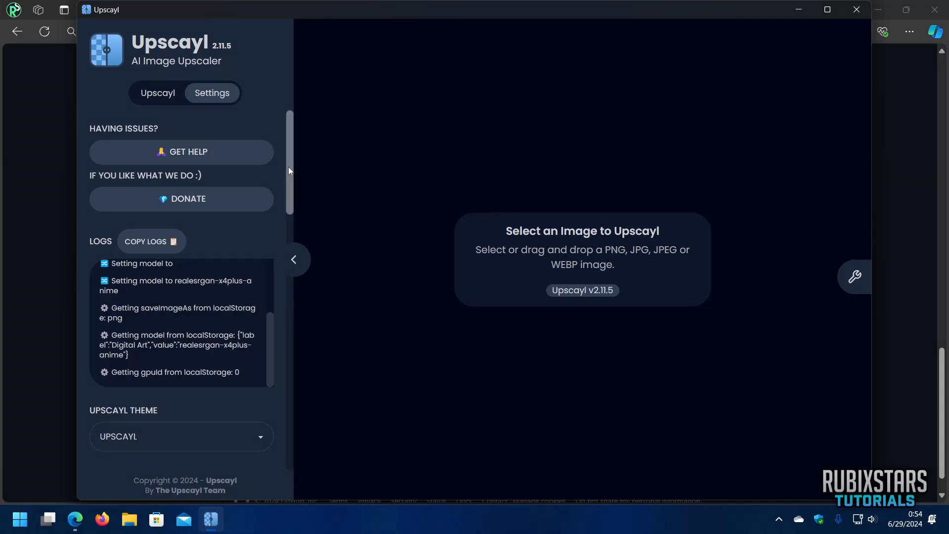
scroll("down", 3)
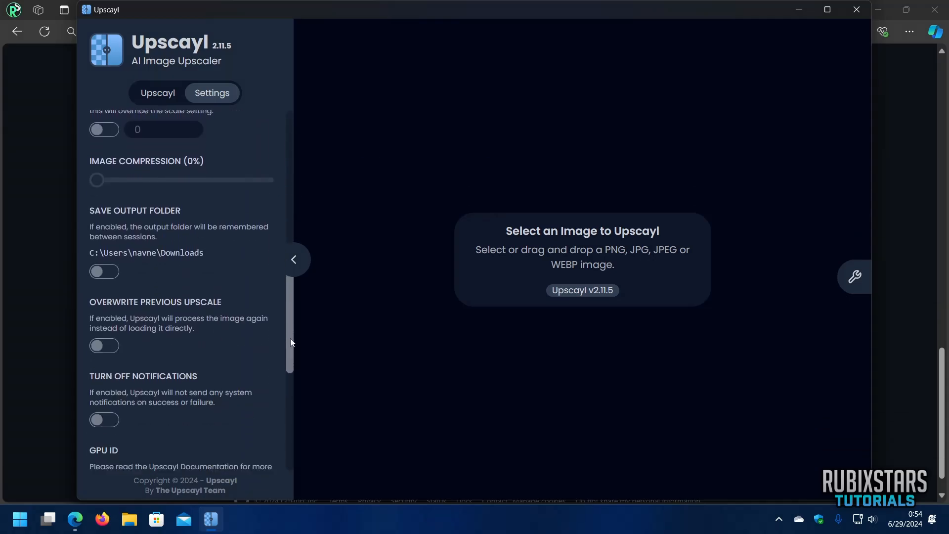
scroll("down", 3)
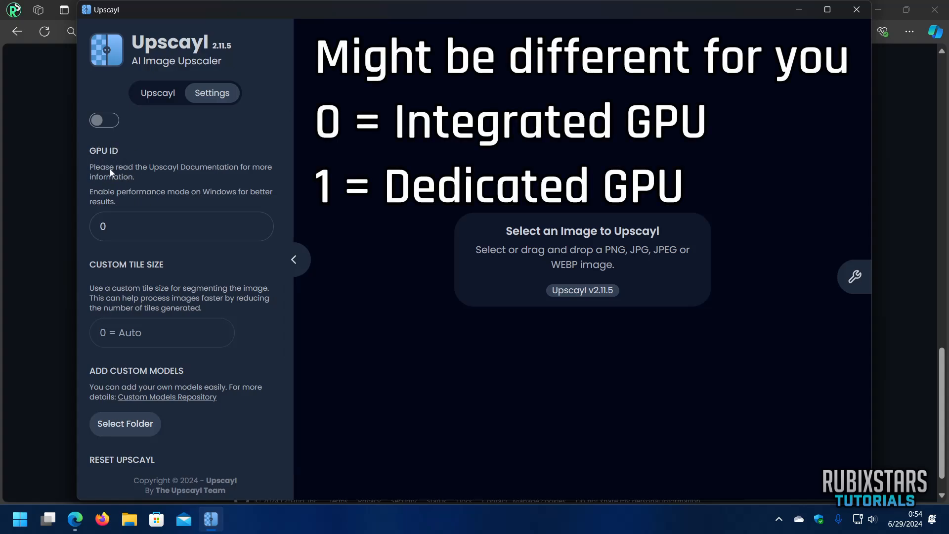
mouse_move(181, 180)
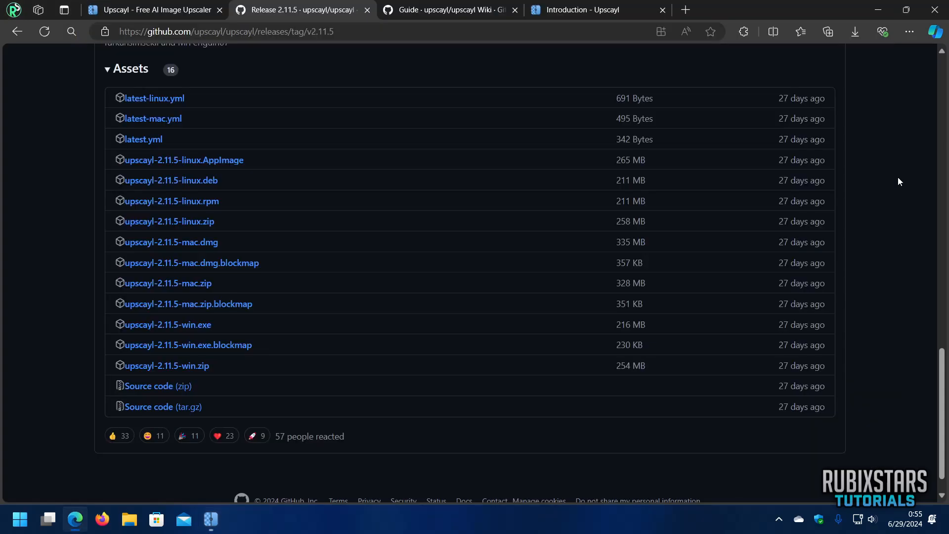
- Read the GPU ID section of the Upscayl wiki Guide, then minimize Edge
left_click(448, 10)
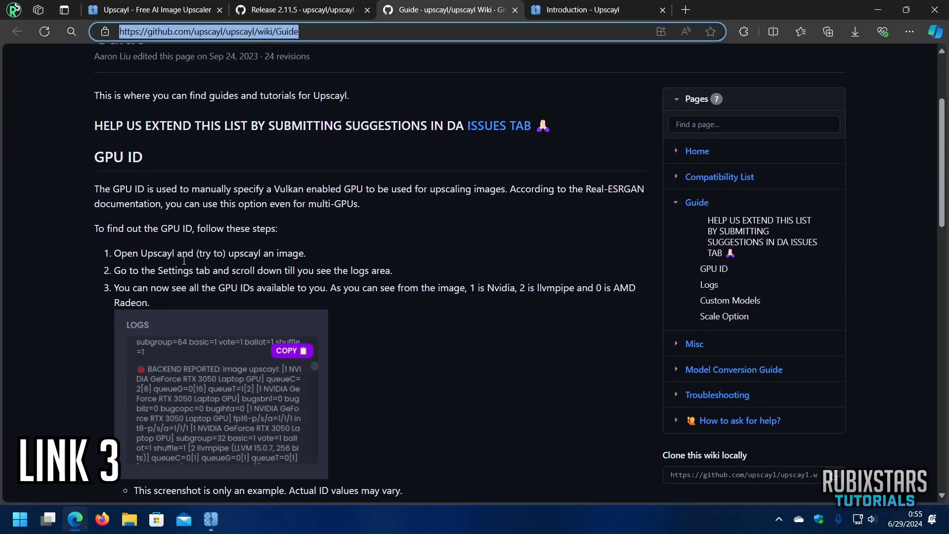
scroll("down", 3)
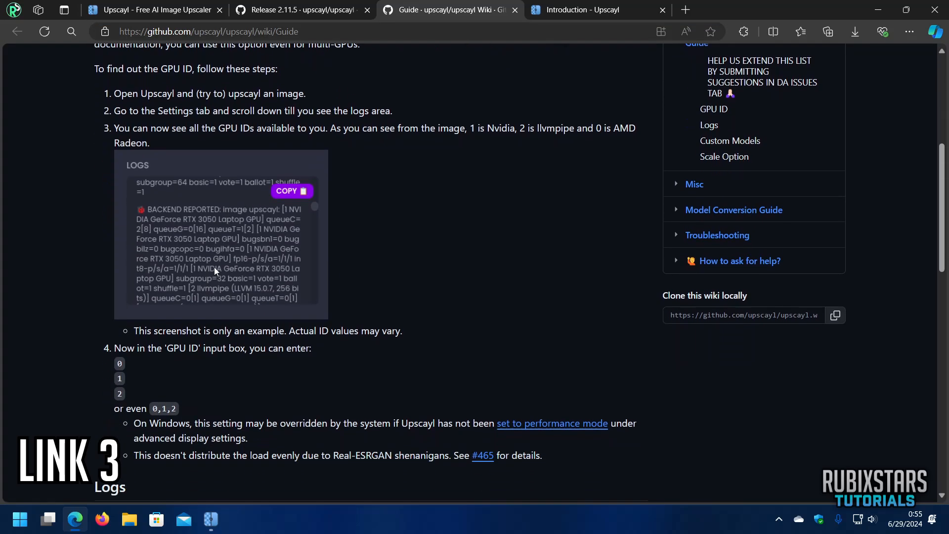
scroll("down", 3)
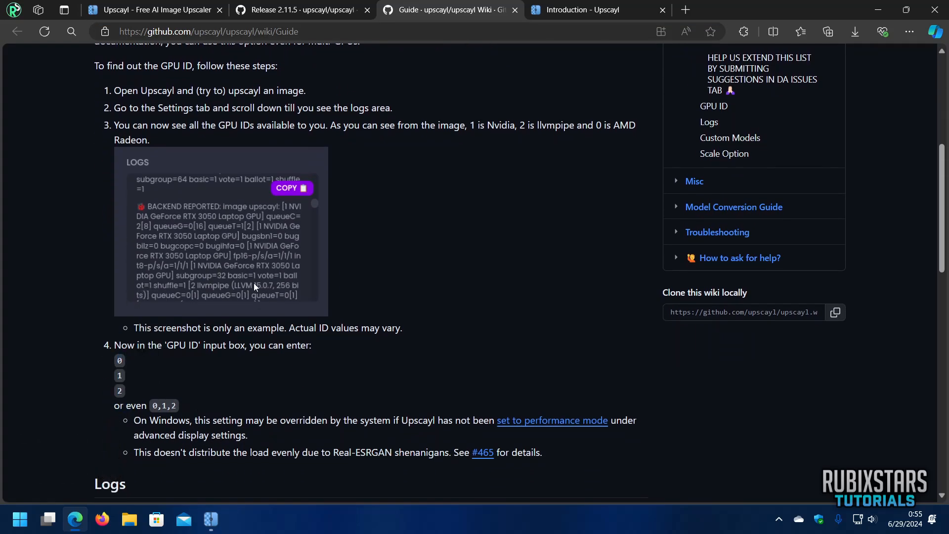
mouse_move(216, 232)
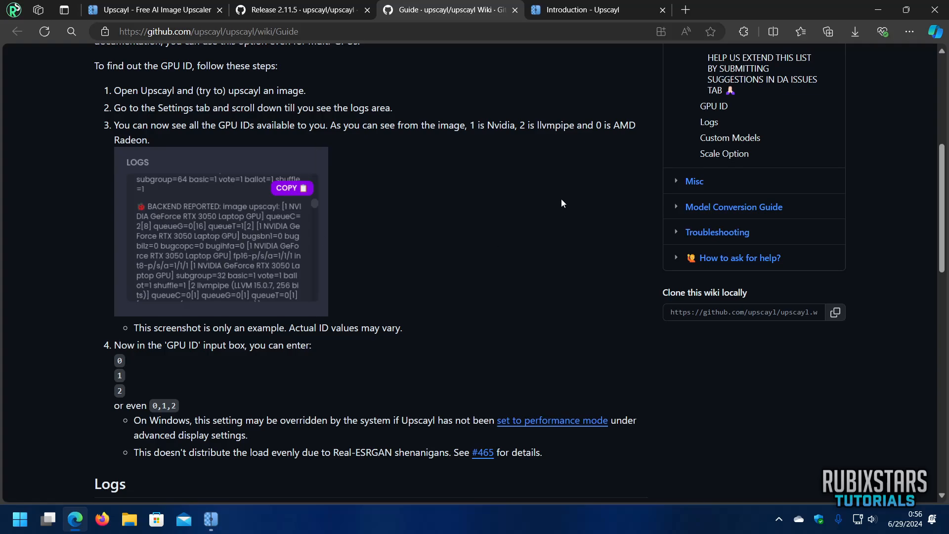
left_click(596, 10)
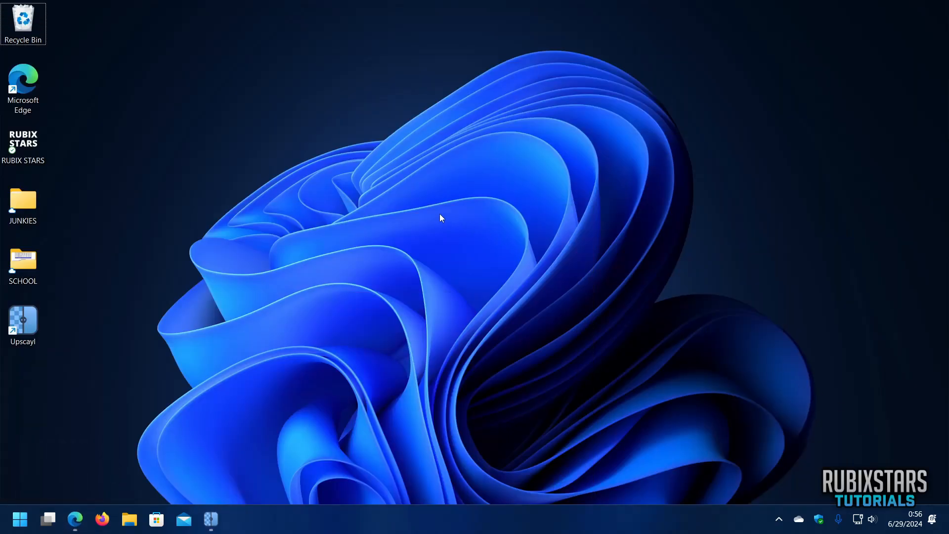
- Go from the desktop context menu to Display settings, then to Graphics
right_click(440, 218)
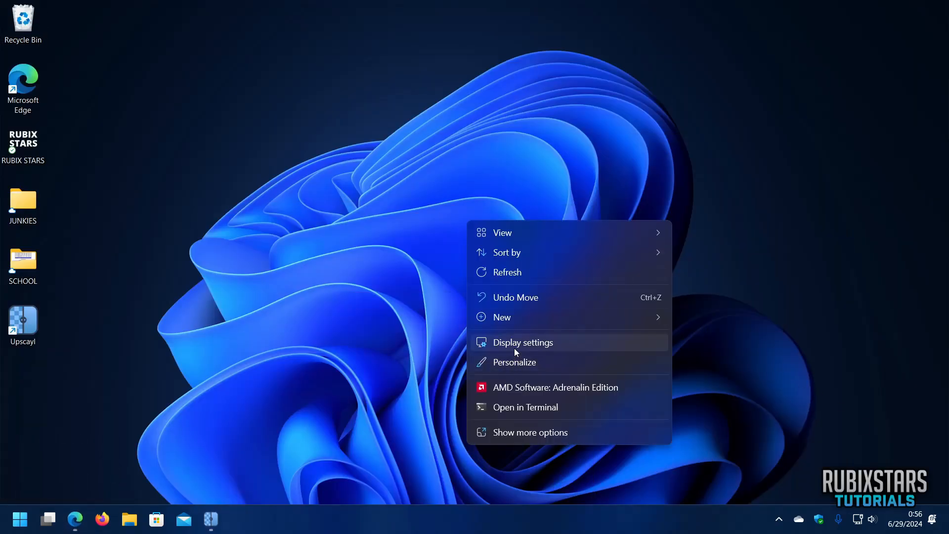
left_click(522, 342)
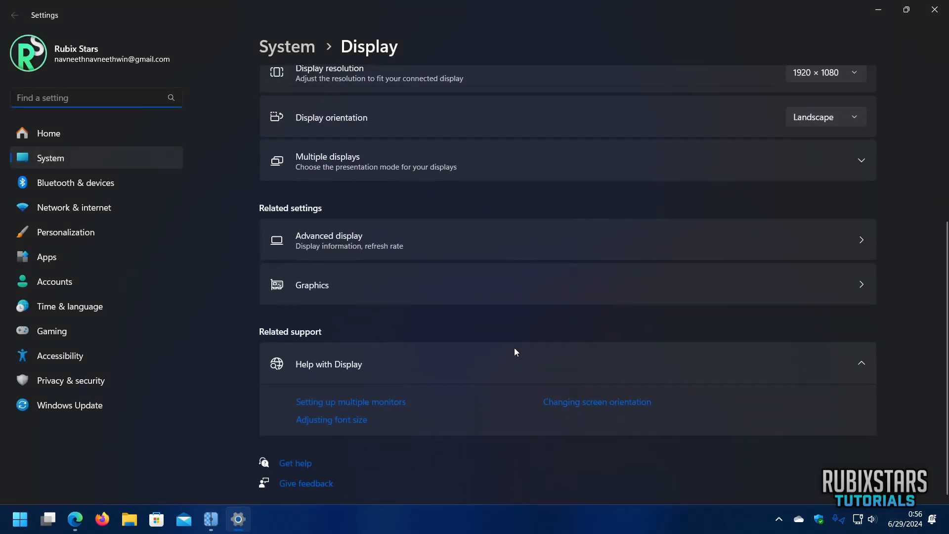
left_click(312, 284)
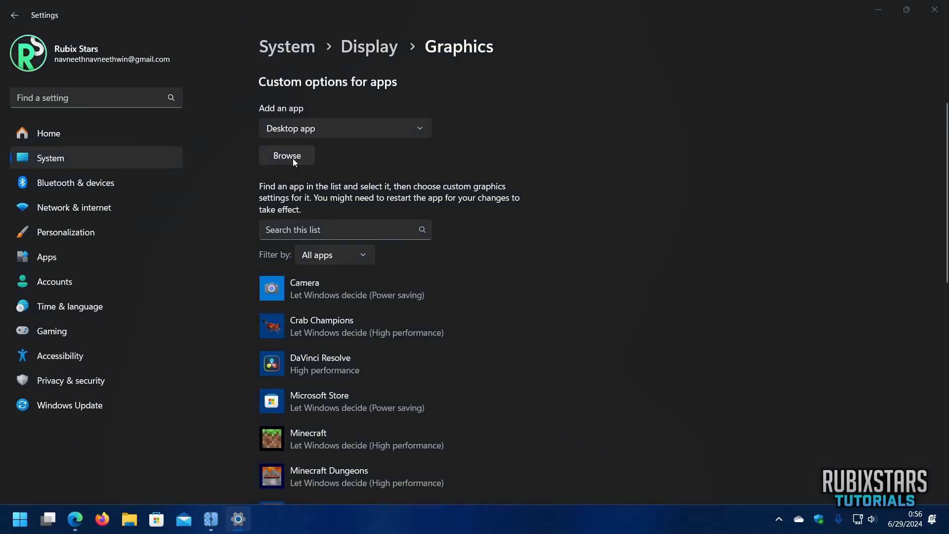
- Add Upscayl.exe to the per-app graphics list as High performance, then close Settings
left_click(287, 156)
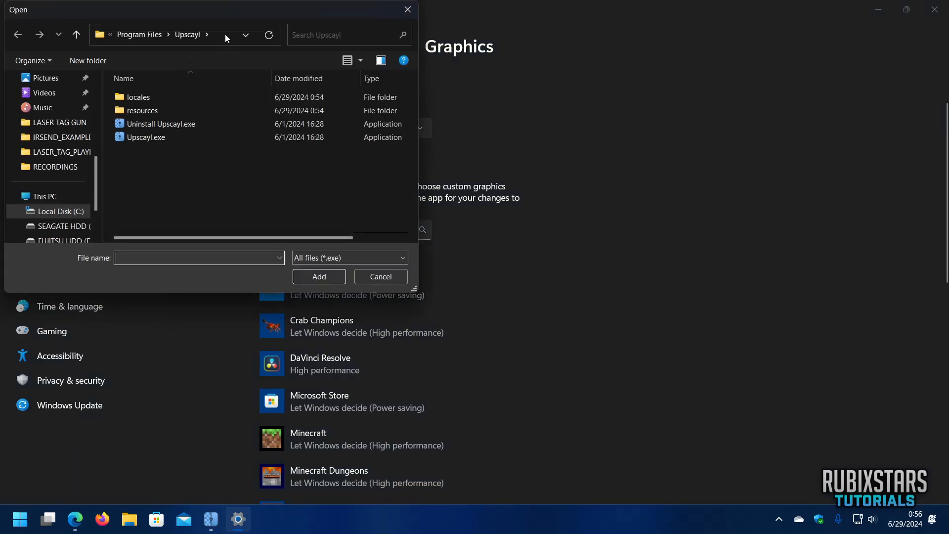
left_click(182, 35)
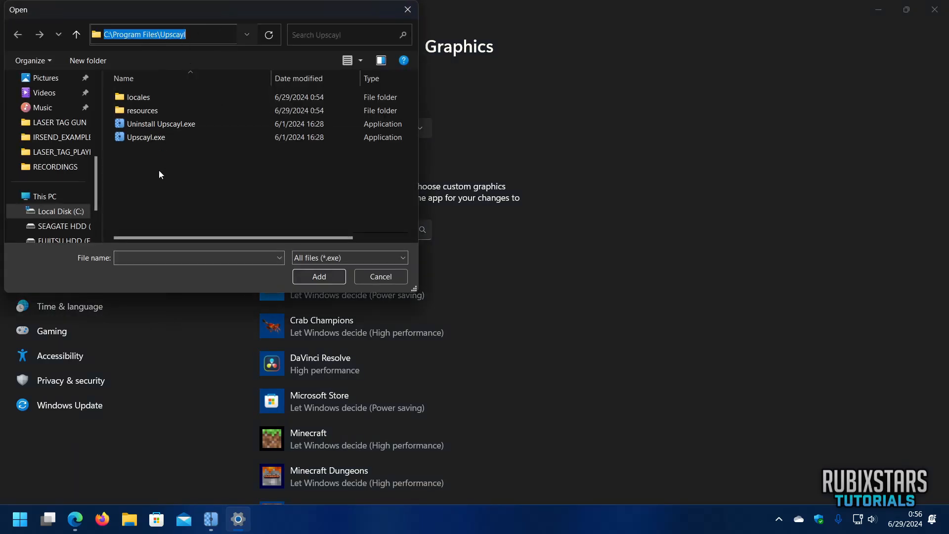
left_click(380, 276)
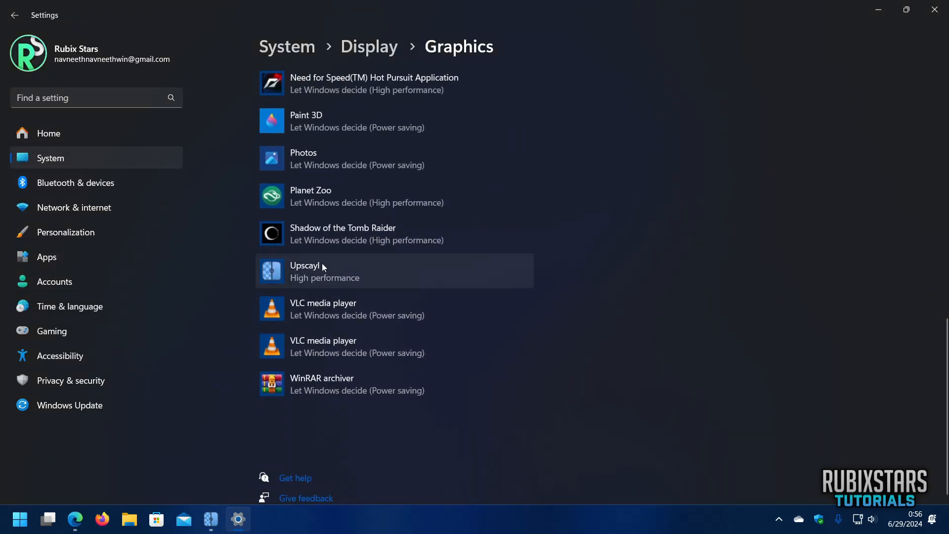
left_click(324, 272)
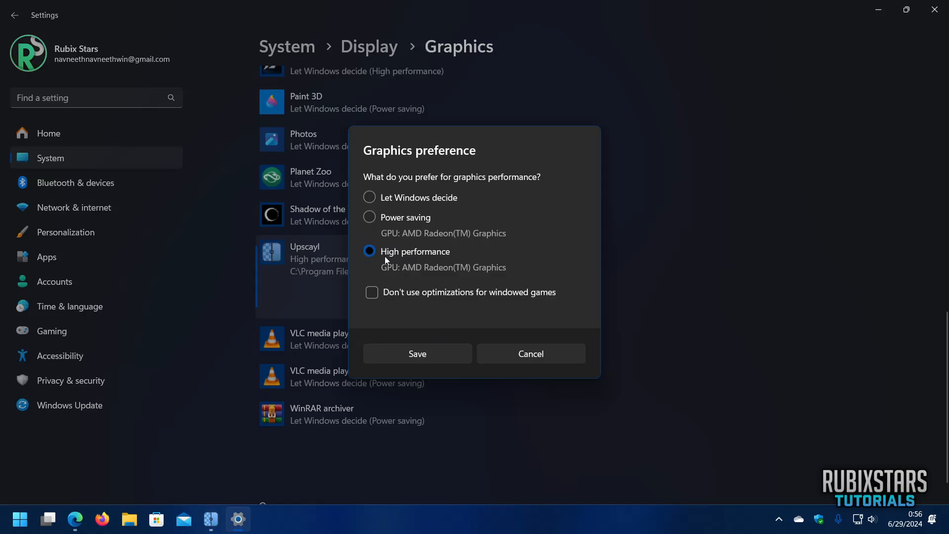
left_click(417, 353)
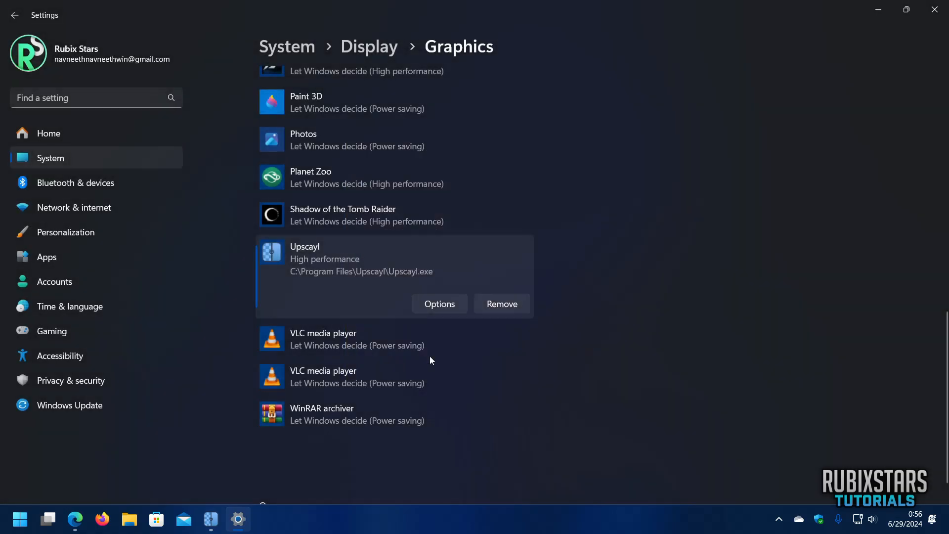
mouse_move(885, 51)
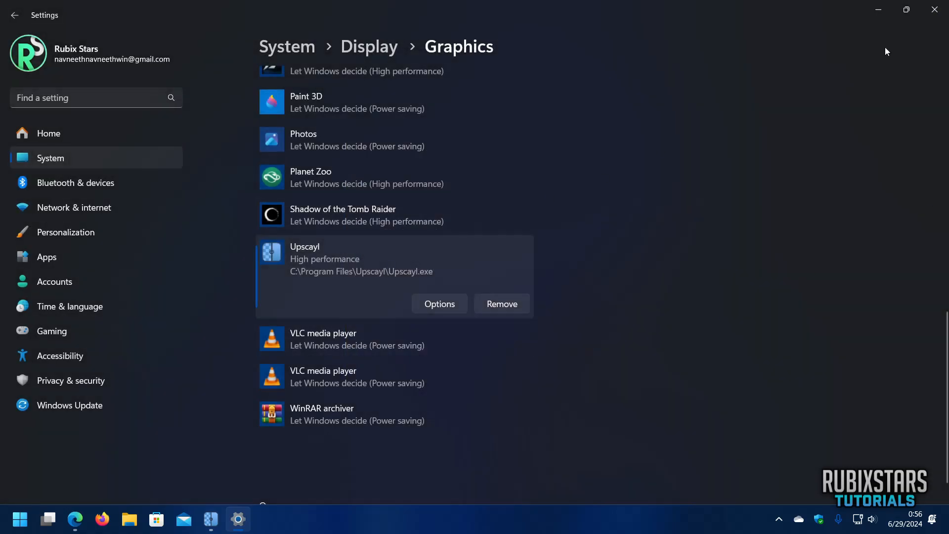
left_click(211, 518)
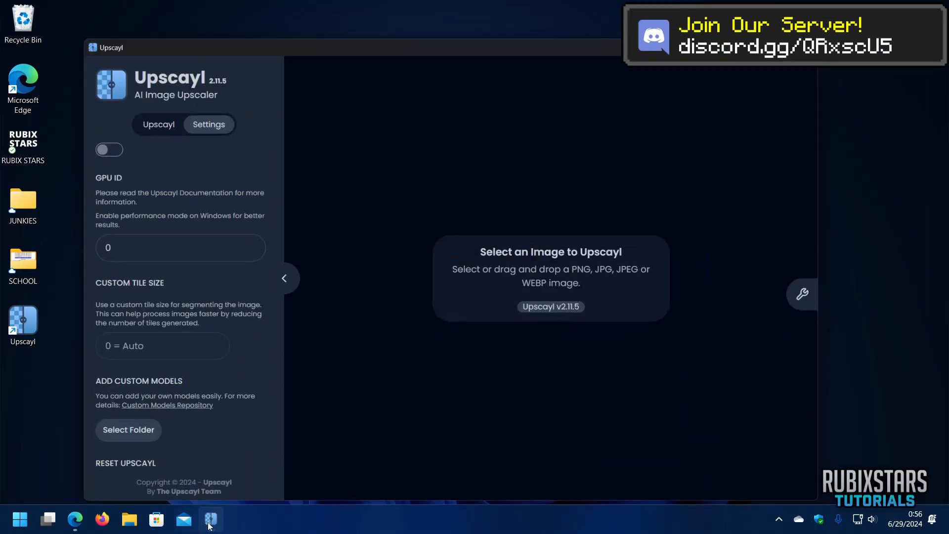
- Bring Upscayl to the front and return to its main upscaling tab
left_click(211, 519)
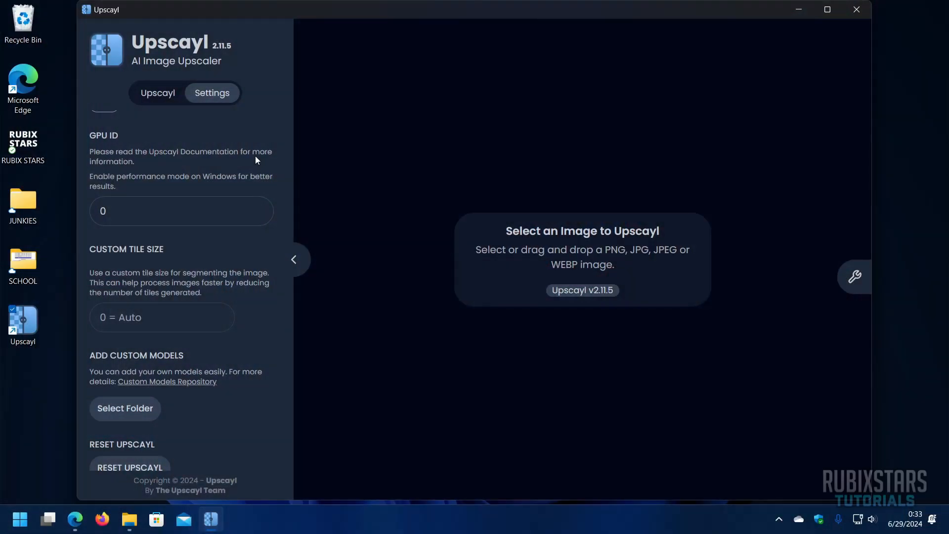
left_click(157, 93)
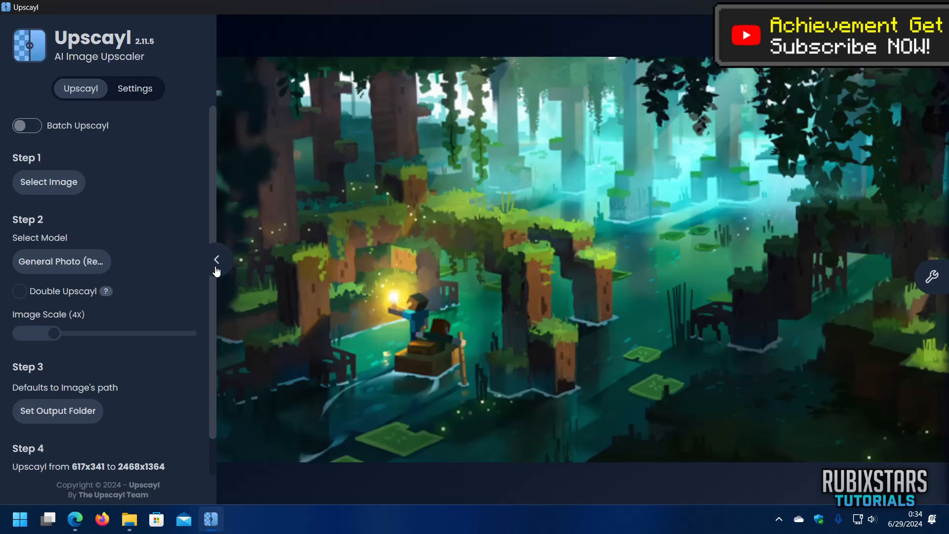
- Choose the Digital Art model and start the 4x upscale to 2468x1364
left_click(61, 261)
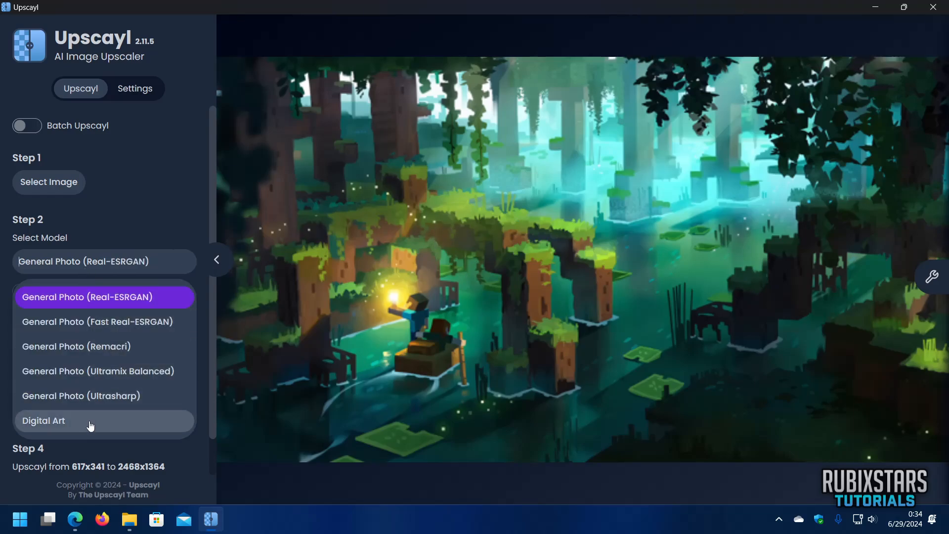
left_click(43, 420)
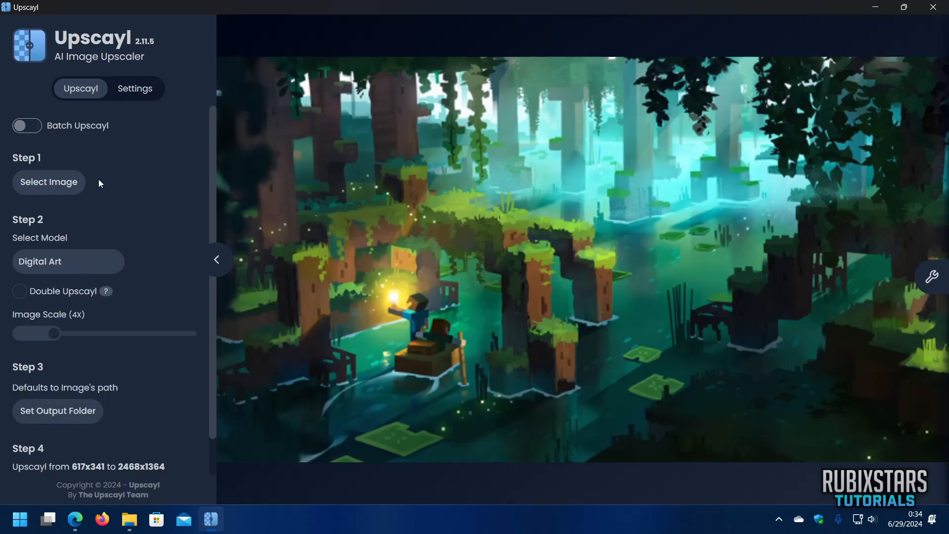
left_click(49, 450)
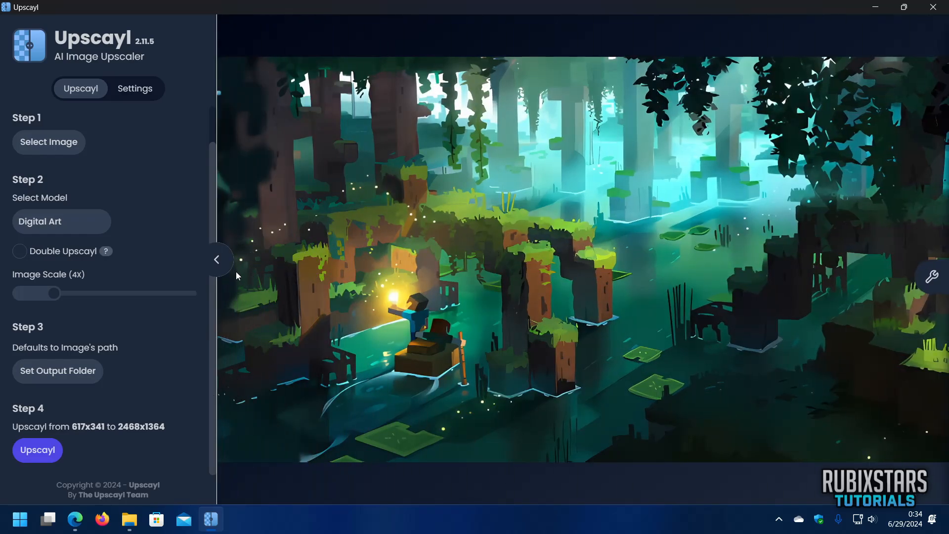
- Load low real.jpg from Downloads into Upscayl, targeting 4x (100x67 to 400x268)
left_click(130, 518)
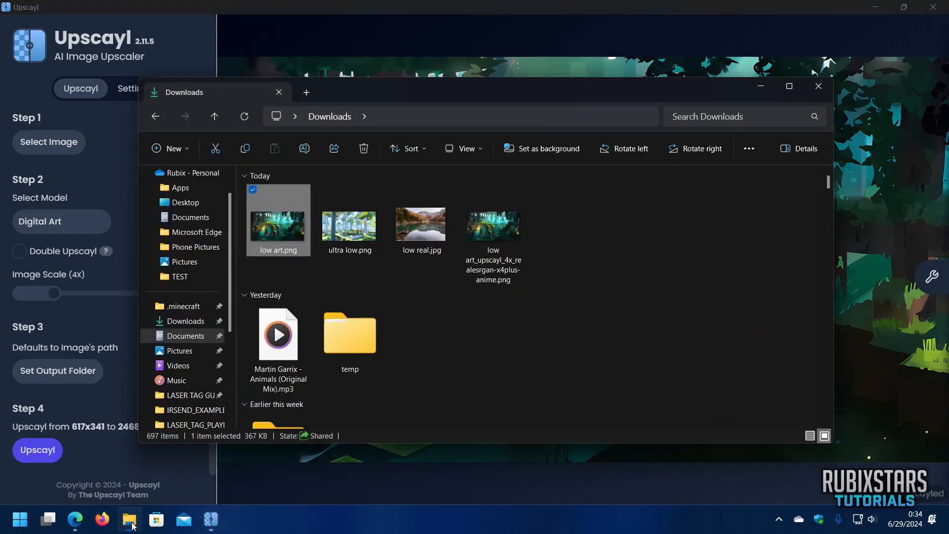
left_click(421, 226)
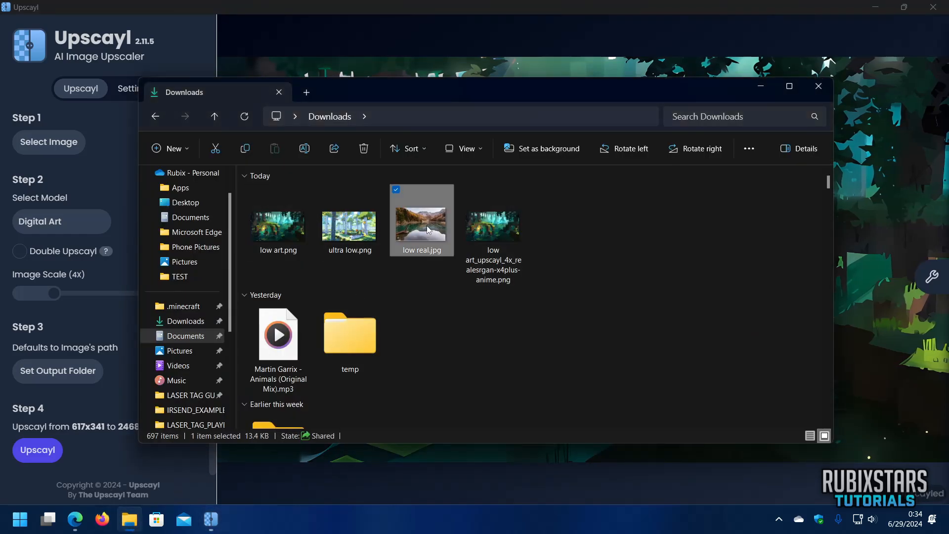
double_click(421, 219)
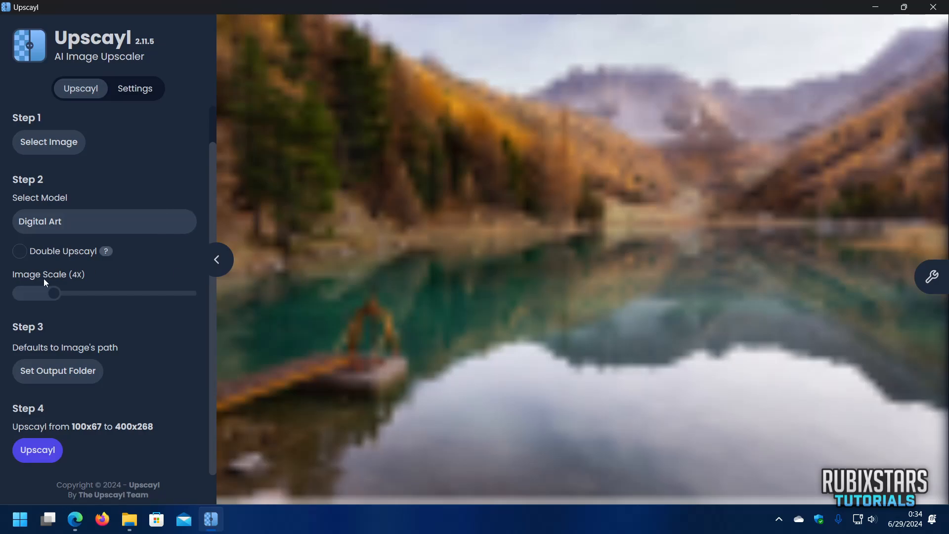
- Enable Double Upscayl and upscale the lake photo to 1600x1072 with Digital Art
left_click(19, 250)
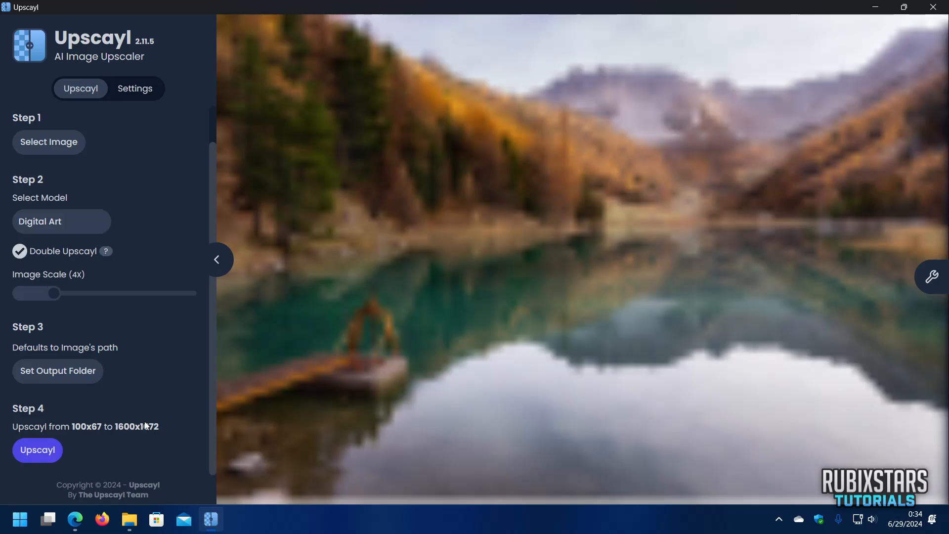
left_click(37, 449)
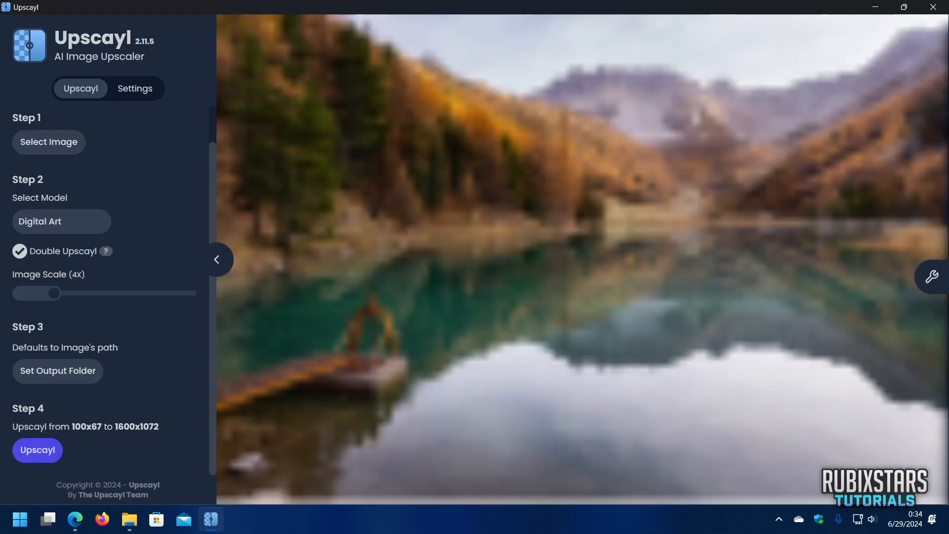
left_click(37, 450)
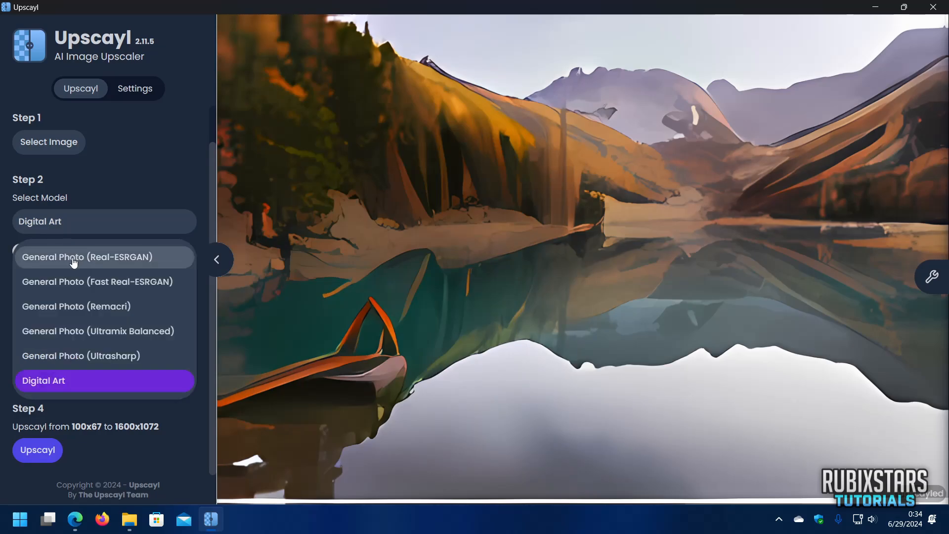
- Re-upscale the lake photo with General Photo (Real-ESRGAN) and slide to compare against the original
left_click(87, 257)
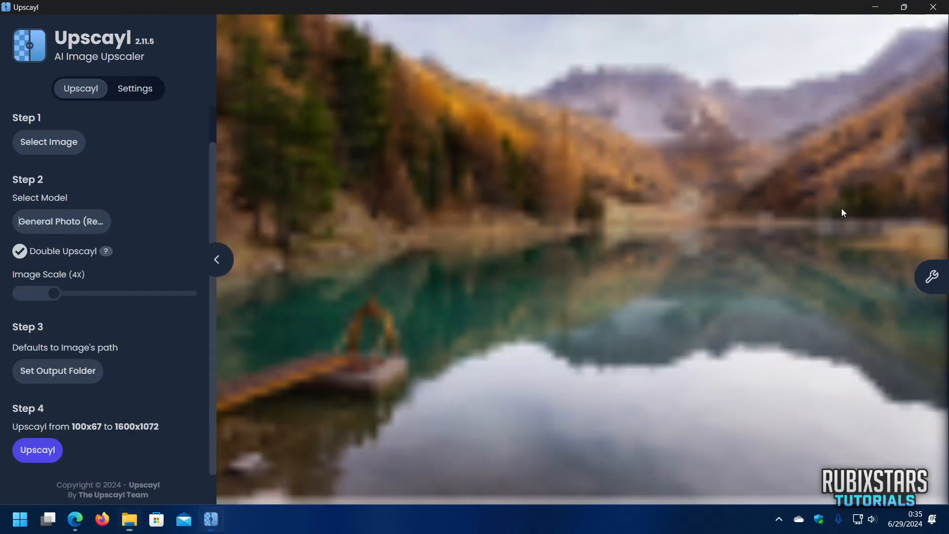
left_click(37, 450)
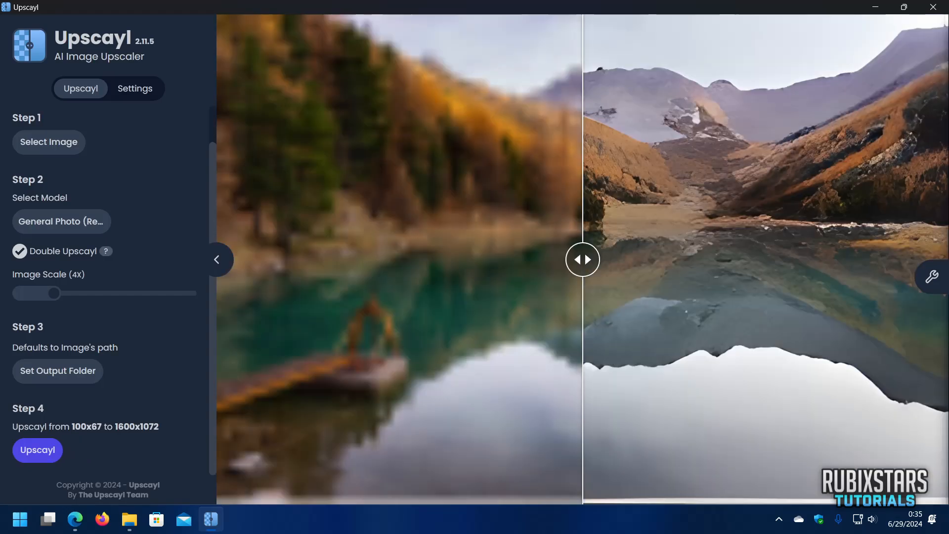
left_click_drag(582, 259, 944, 259)
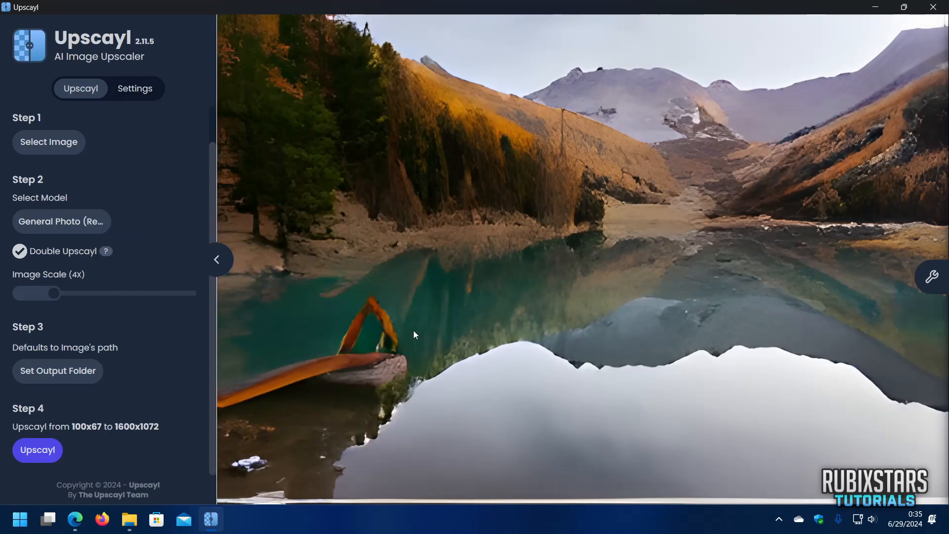
mouse_move(776, 168)
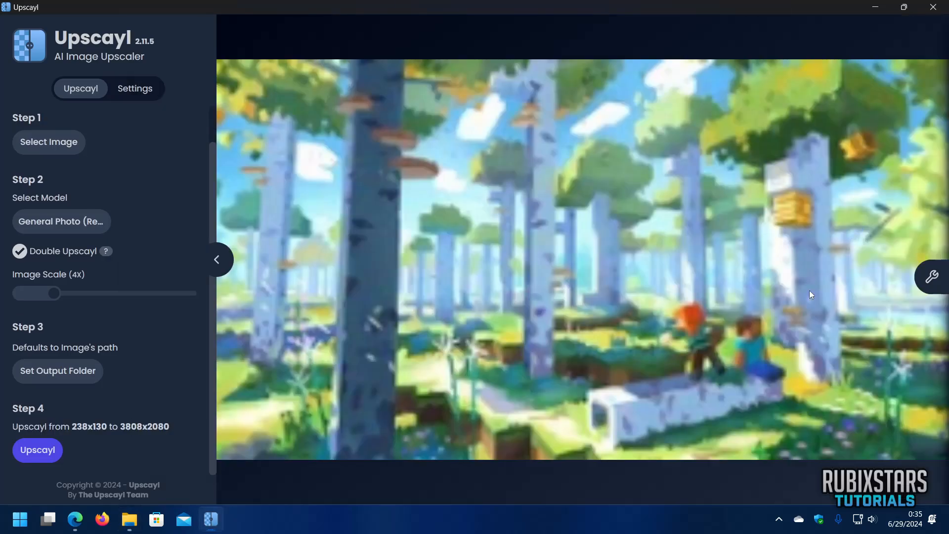
- Upscale the forest artwork to 3808x2080 with Digital Art and compare it with the original
left_click(61, 221)
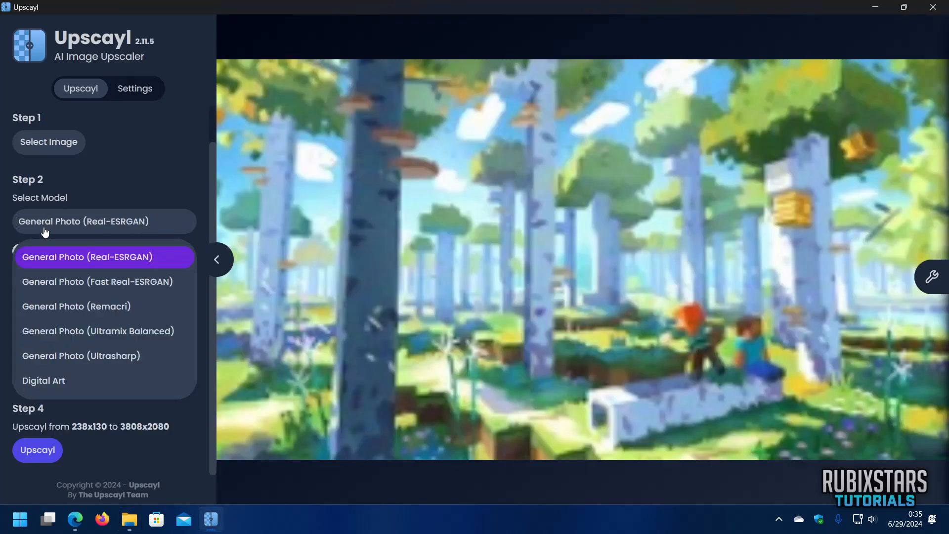
left_click(43, 380)
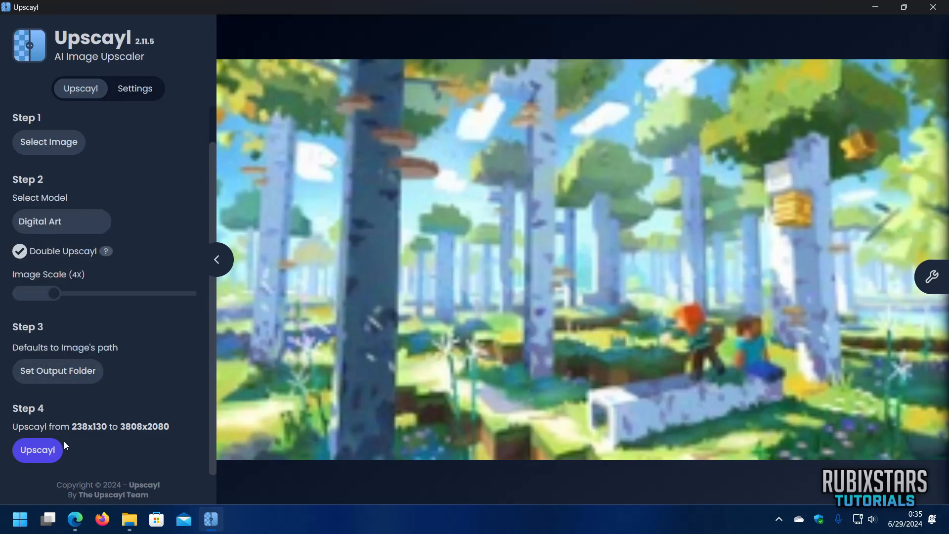
left_click(37, 449)
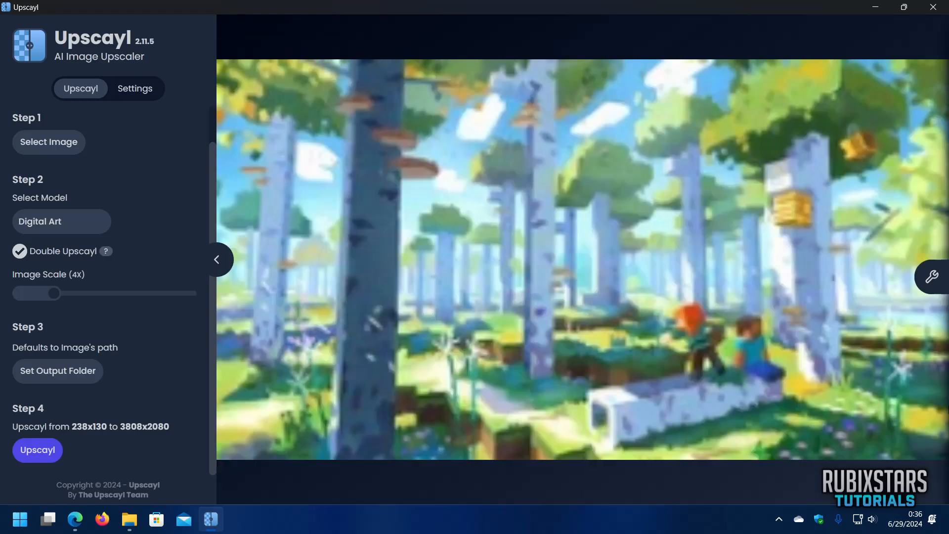
left_click_drag(218, 259, 581, 259)
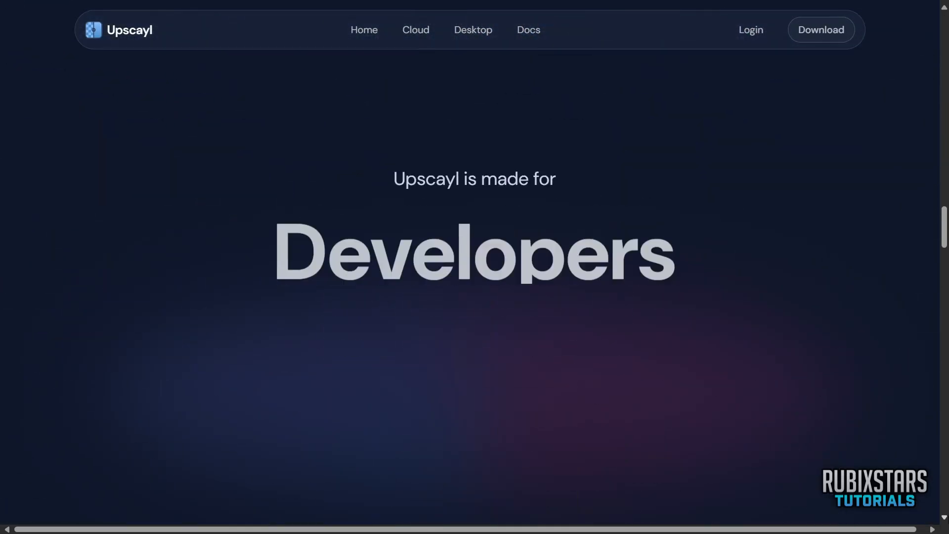
scroll("down", 3)
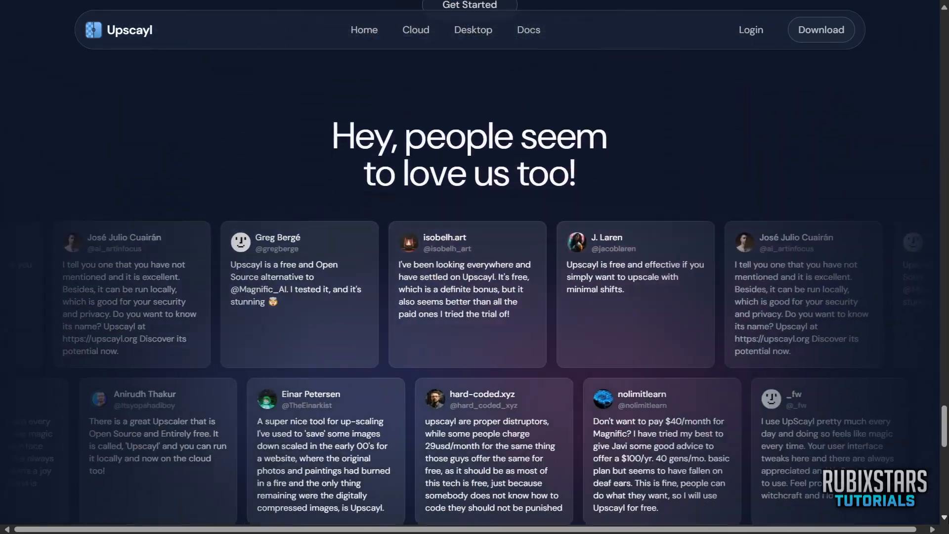